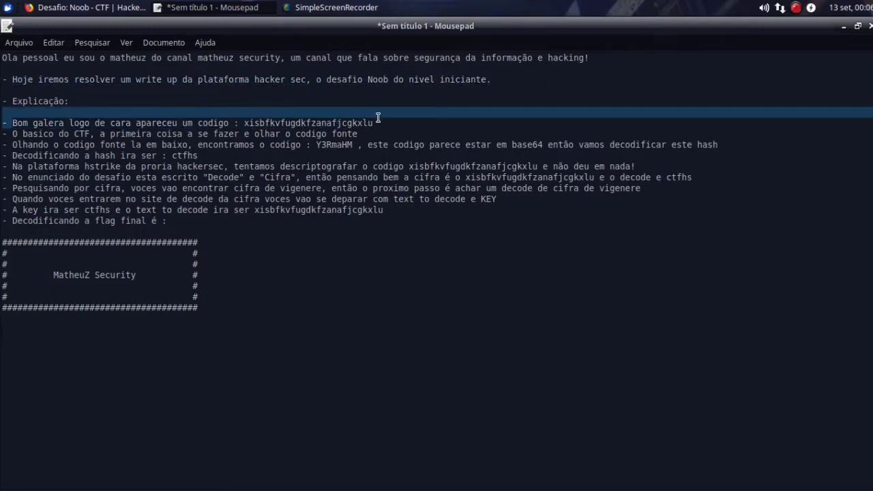
- Review the Noob challenge page against the writeup notes before decoding
click(82, 8)
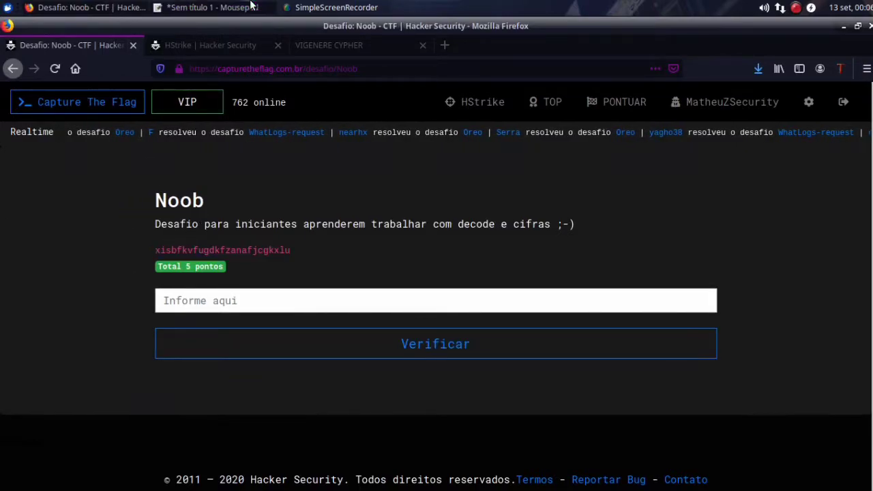
click(205, 8)
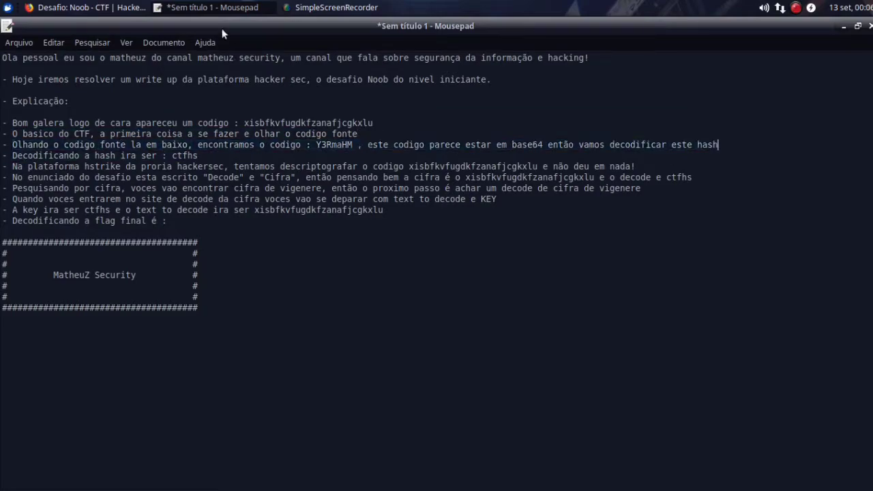
click(82, 8)
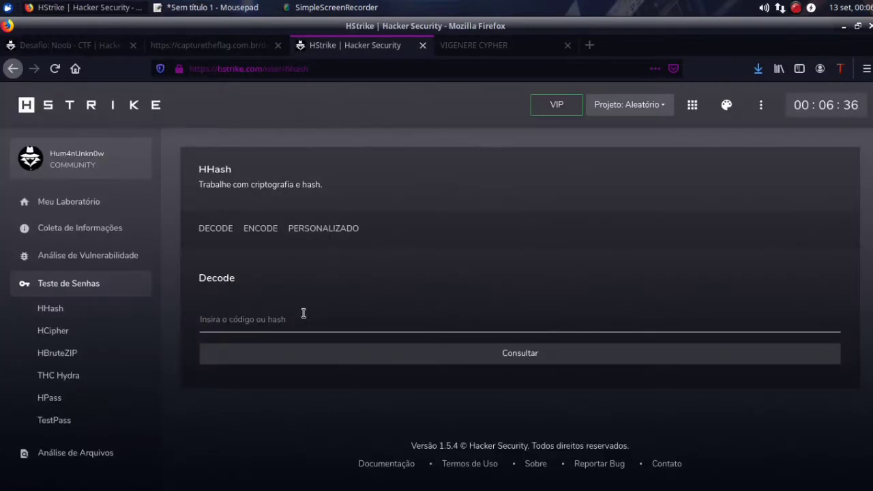
- Decode Y3RmaHM in HHash Decode, getting base64 result 'ctfhs', and return to the notes
text(Y3RmaHM)
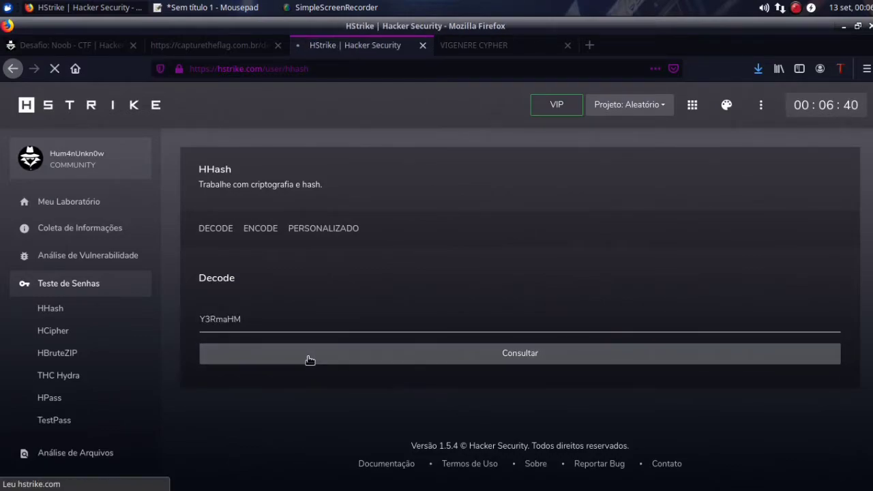
click(520, 352)
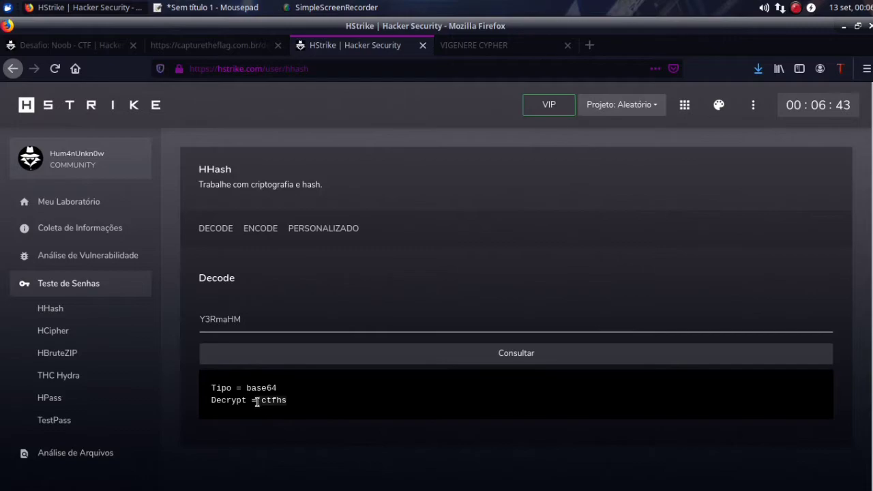
click(68, 45)
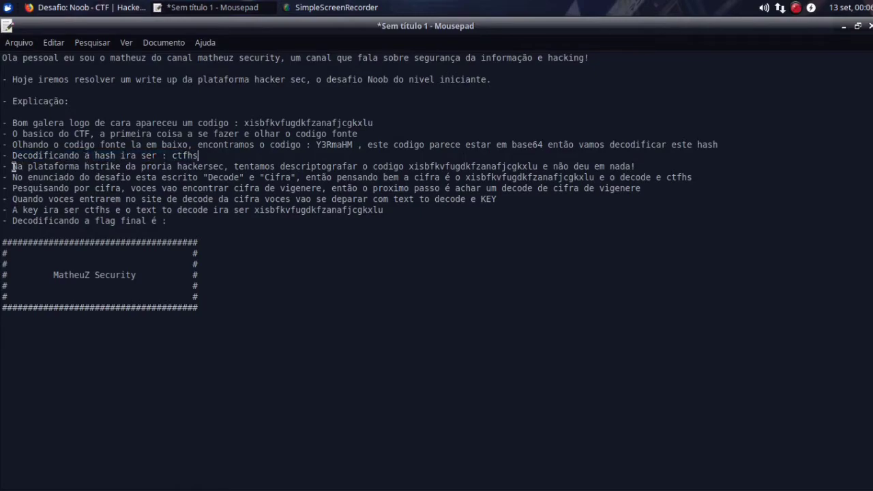
- Submit the cipher xisbfkvfugdkfzanafjcgkxlu to HHash Decode, which yields no new result
triple_click(324, 166)
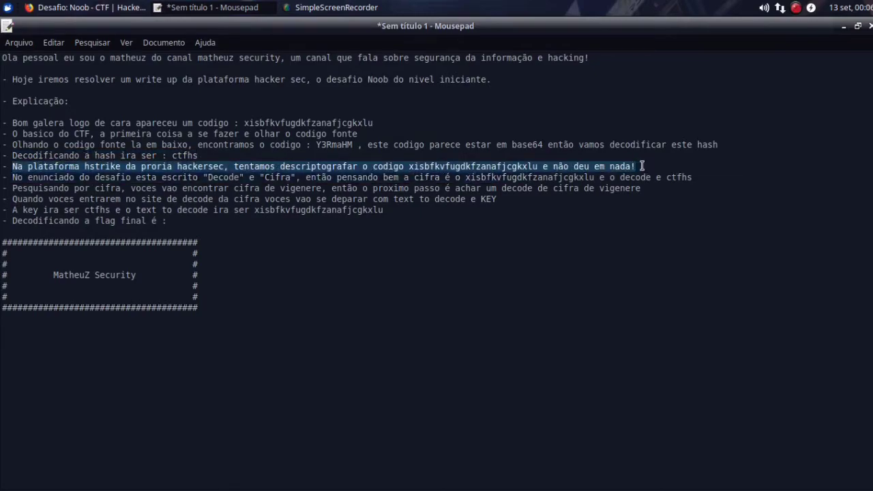
click(89, 7)
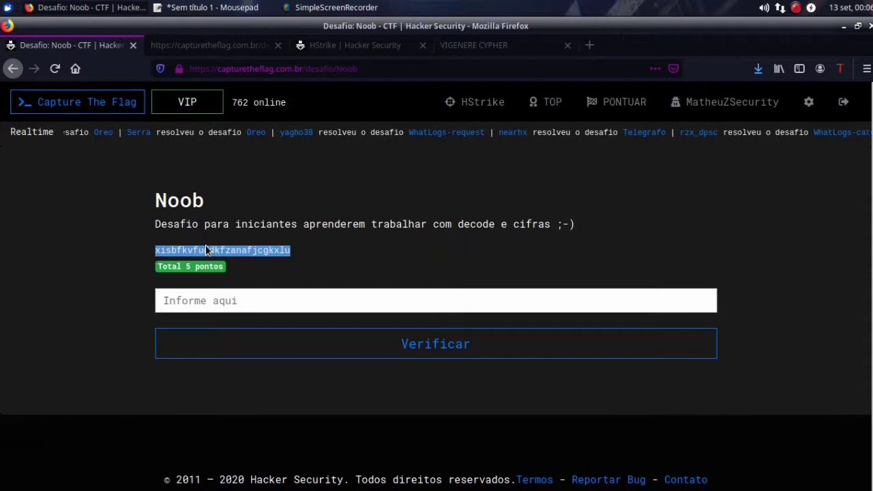
click(355, 45)
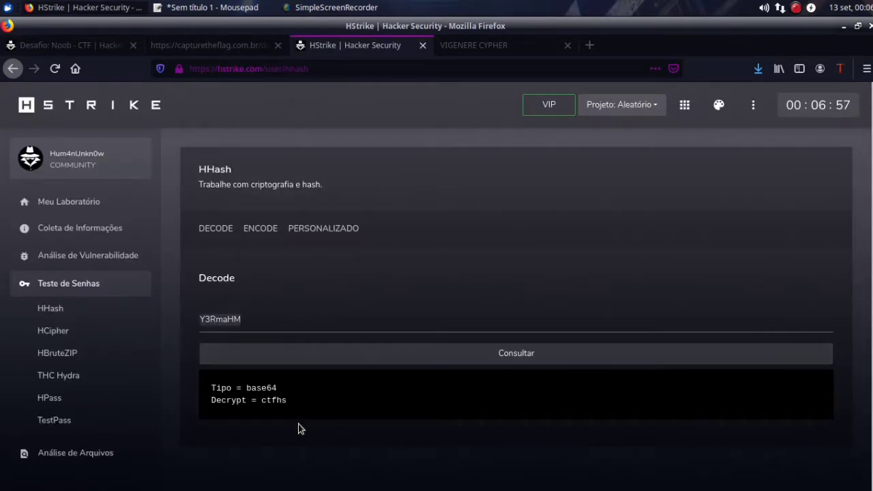
click(516, 353)
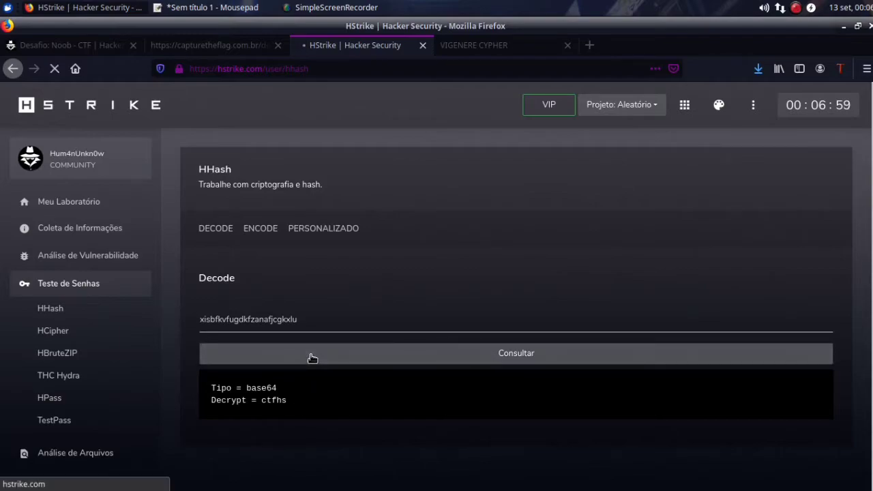
click(515, 353)
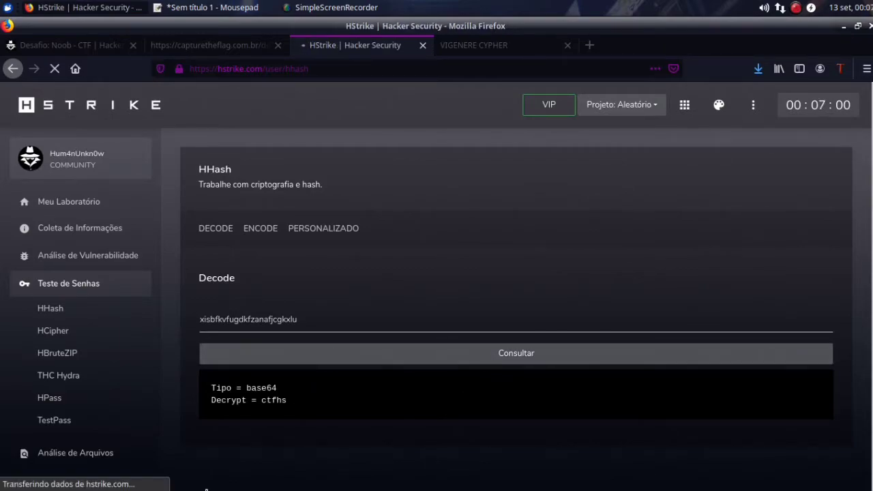
click(516, 353)
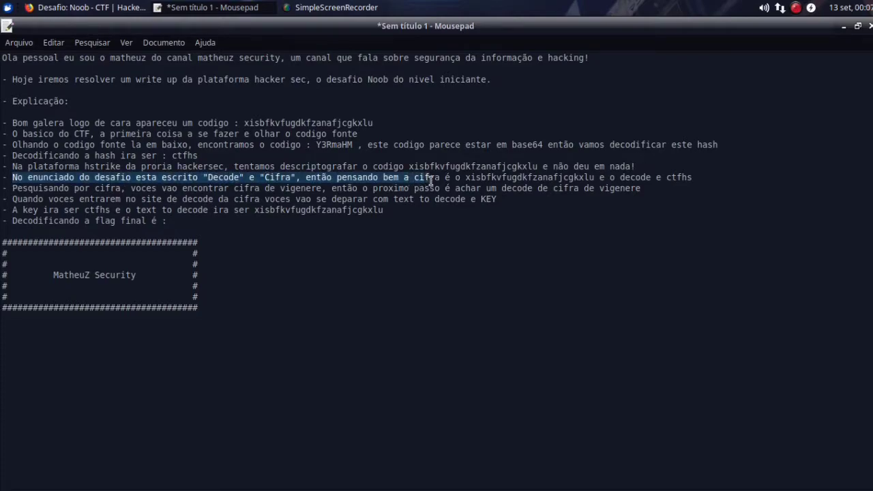
- Highlight the Decode/Cifra clue sentence and bring up the Vigenère decoder page
drag(429, 178, 691, 178)
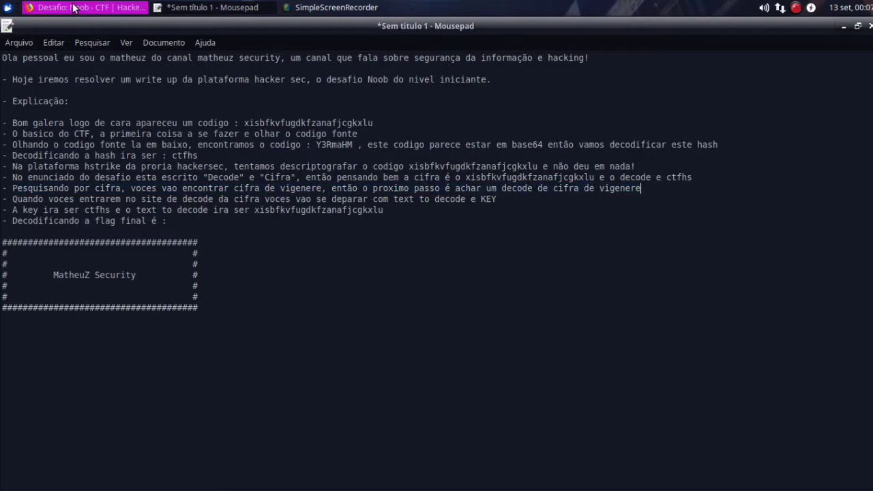
click(85, 7)
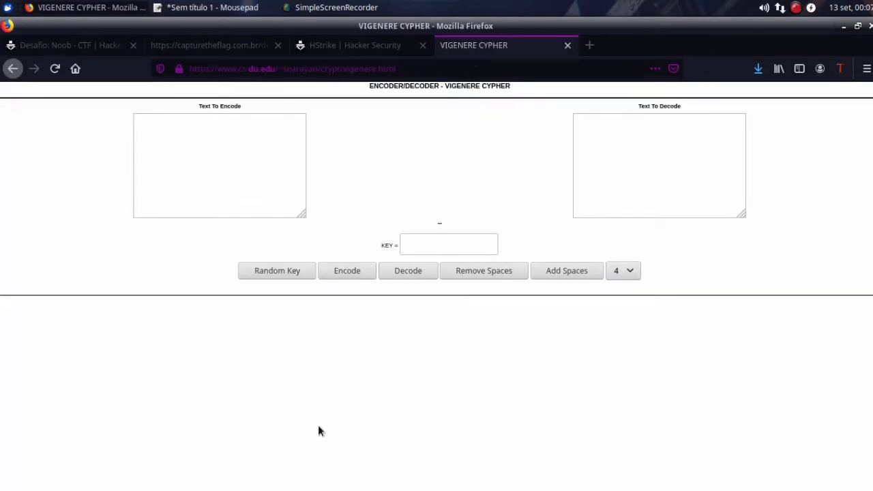
click(449, 245)
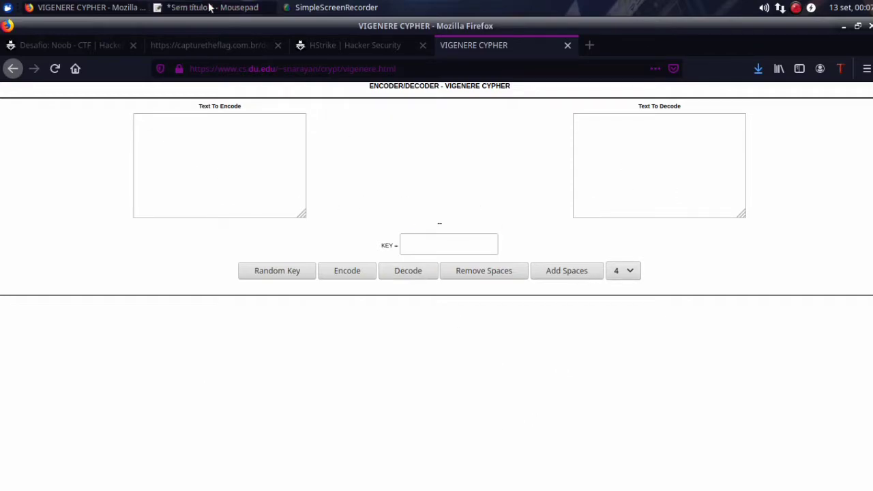
- Back in the writeup, mark the key line and select 'ctfhs' to copy it
click(198, 8)
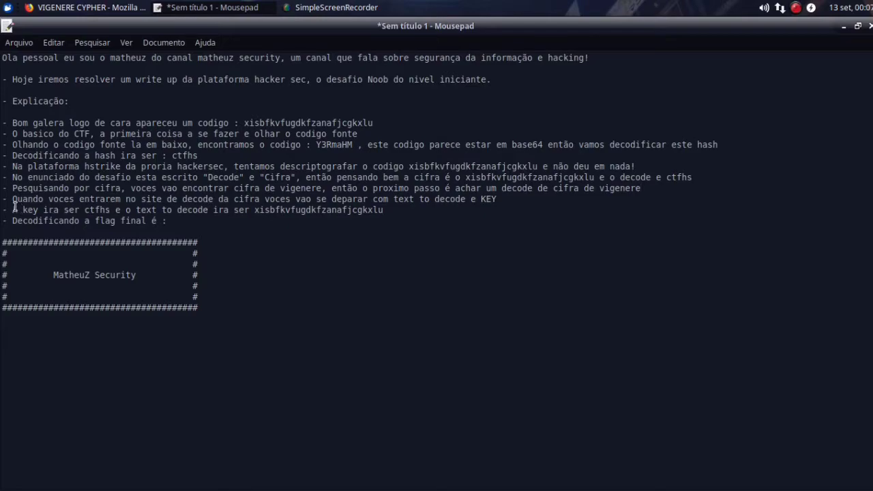
drag(12, 199, 298, 199)
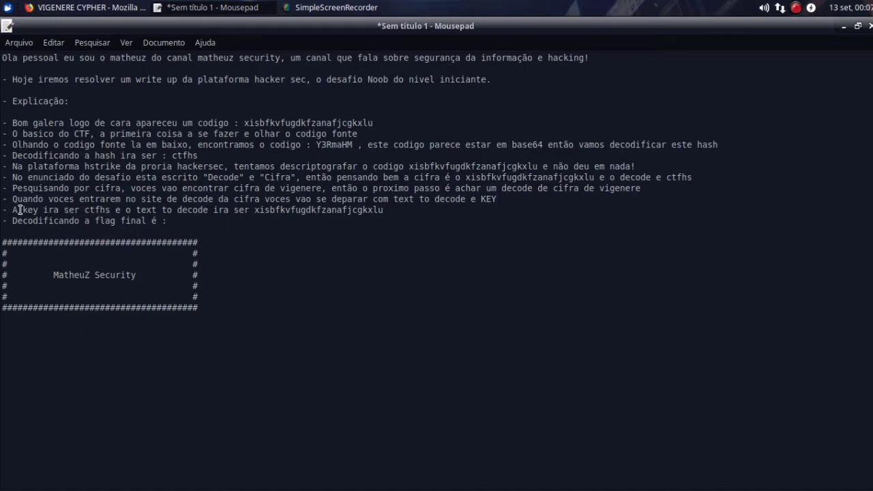
double_click(98, 209)
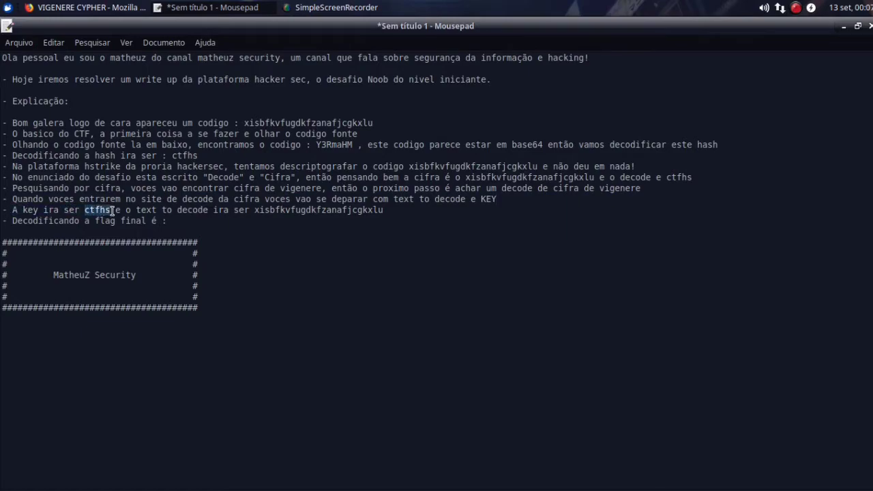
- Decode xisbfkvfugdkfzanafjcgkxlu with key ctfhs in the Vigenère decoder, then return to the writeup
click(82, 7)
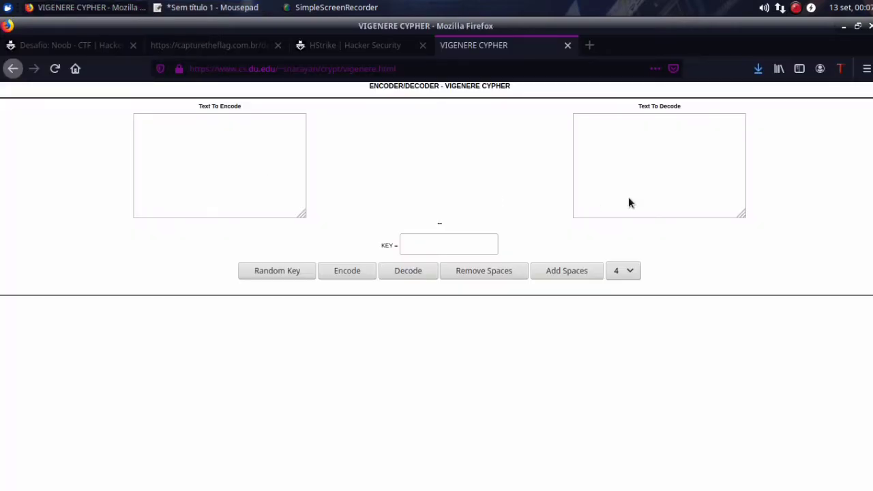
text(ctfhs)
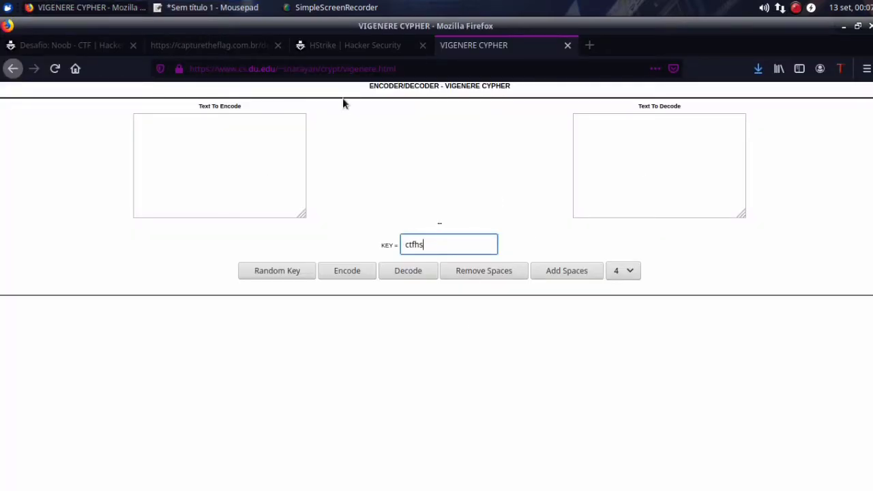
click(211, 8)
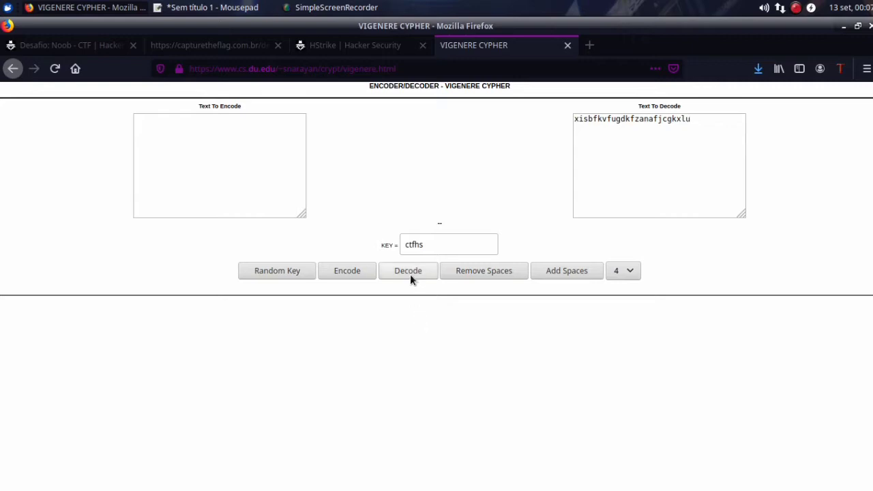
click(408, 271)
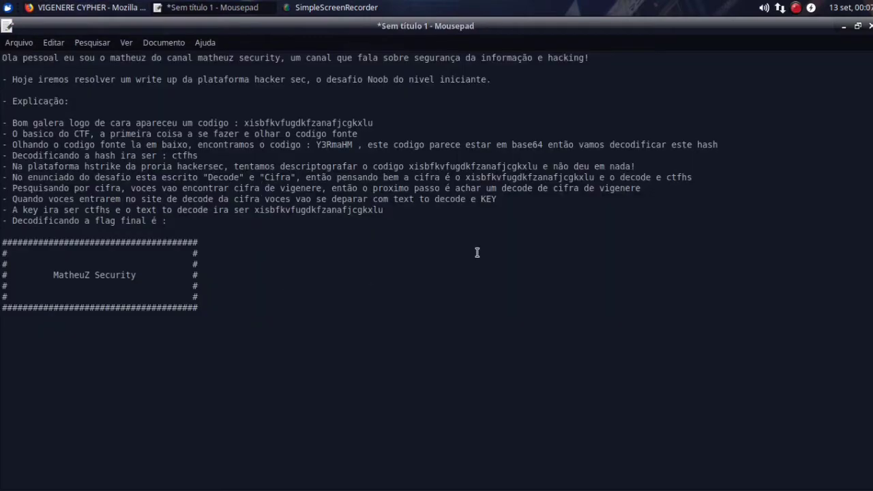
- Write vpnunicanobrasilhackersec into the writeup and submit it as the Noob challenge flag
text(vpnunicanobrasilhackersec)
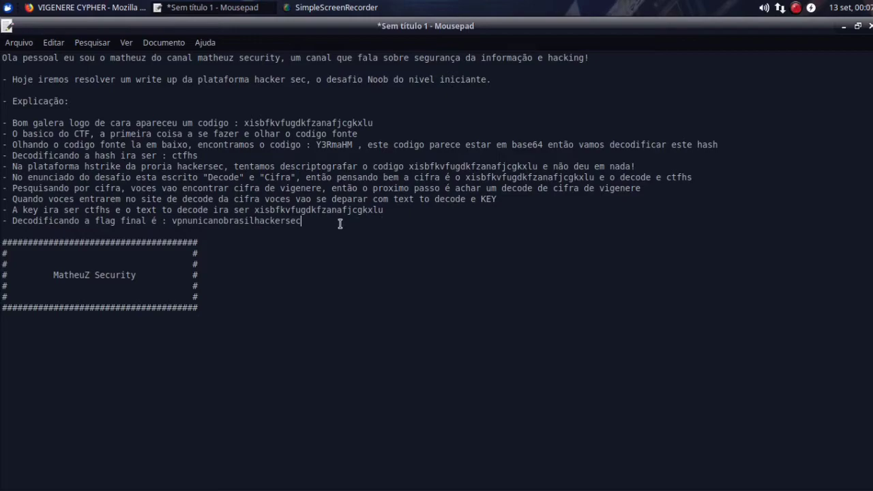
click(82, 8)
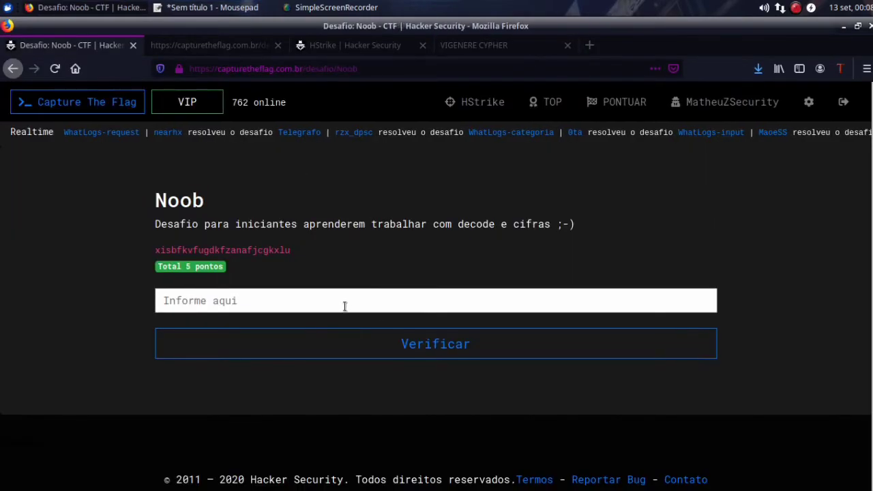
text(vpnunicanobrasilhackersec)
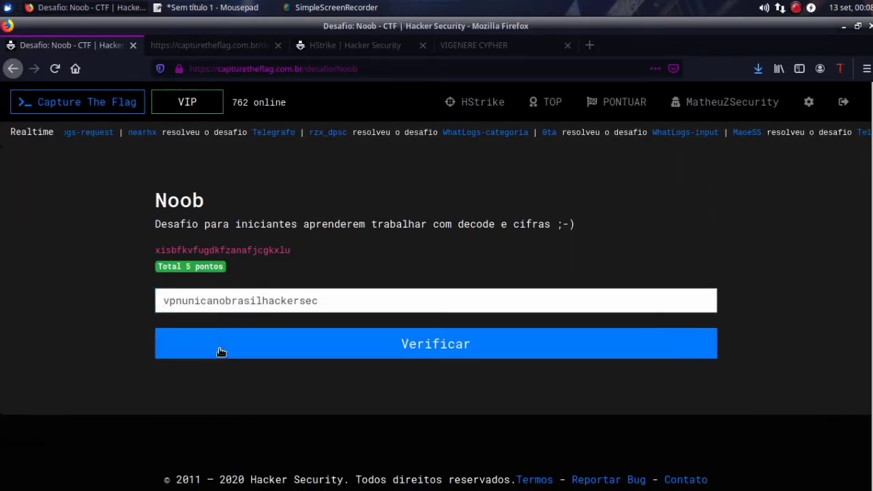
click(436, 344)
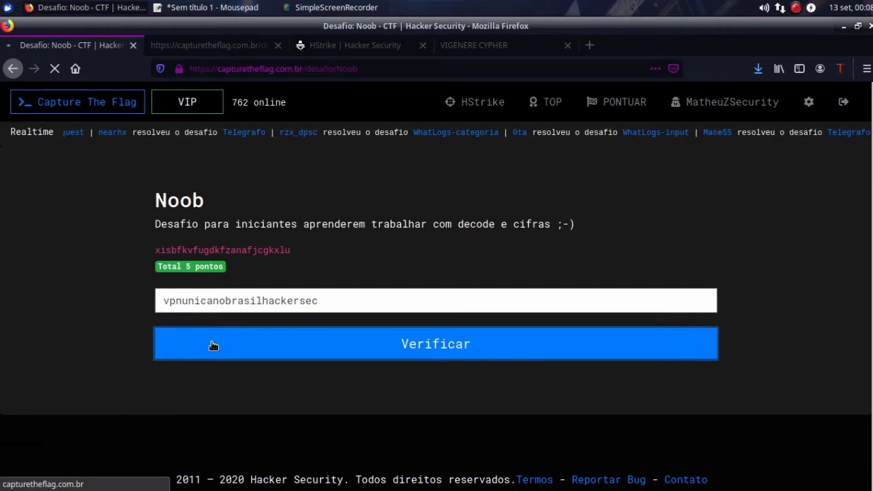
click(435, 344)
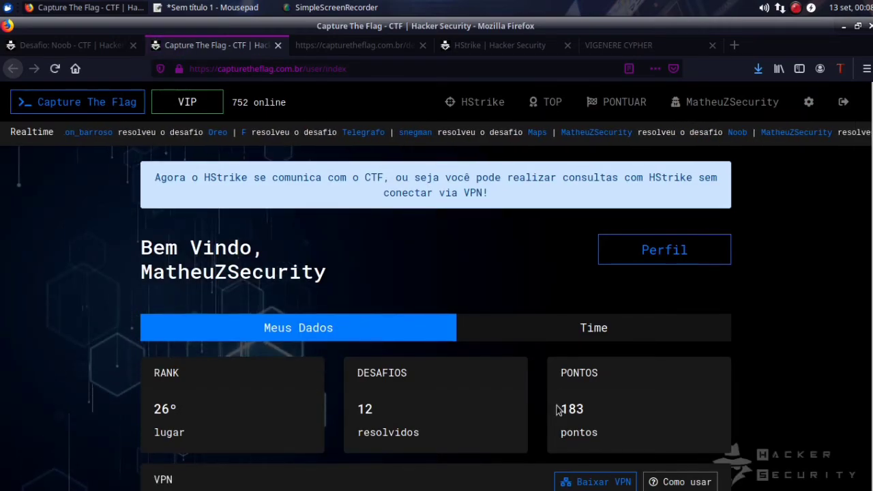
- View RootSec's rank (5th, 268 points) on the Time tab, then return to the writeup
click(593, 328)
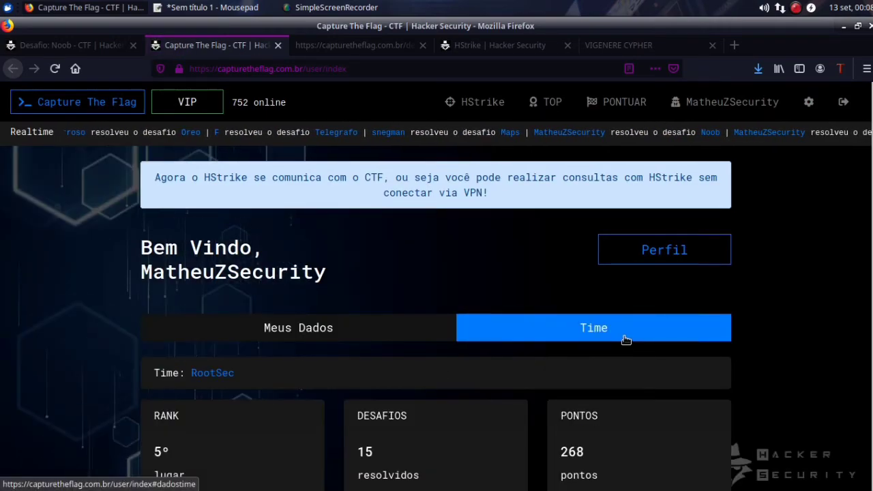
scroll(down, 3)
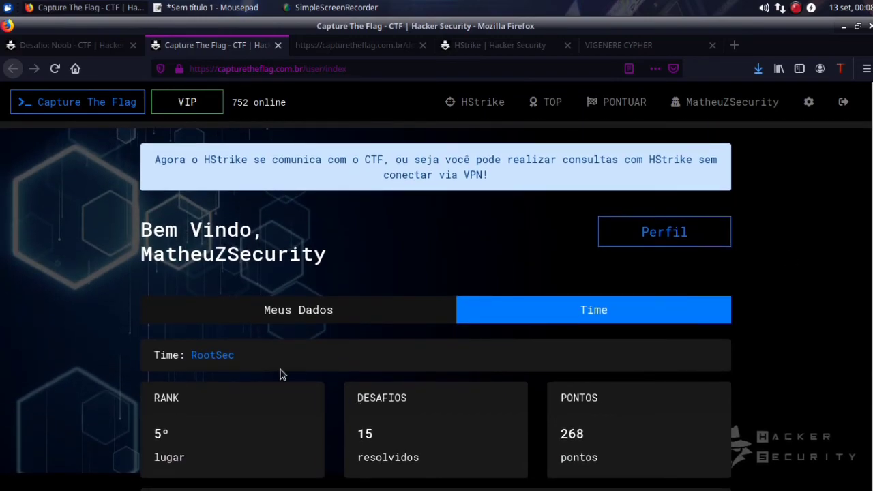
mouse_move(111, 53)
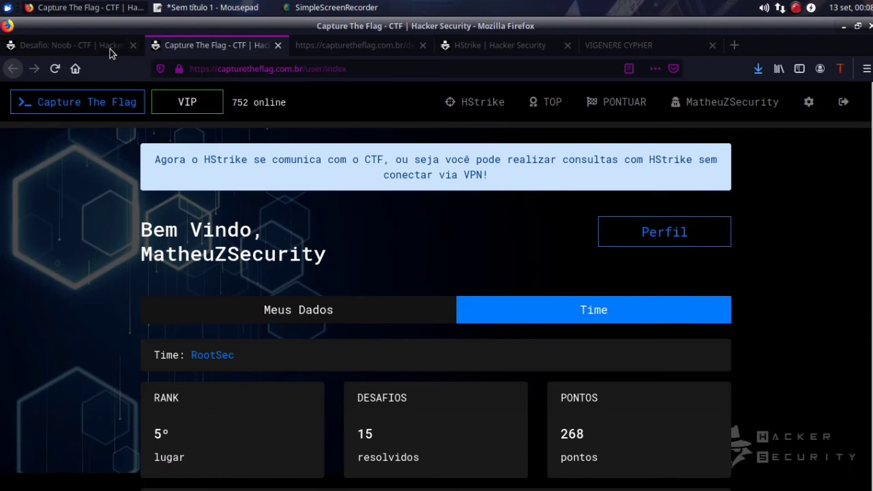
click(211, 7)
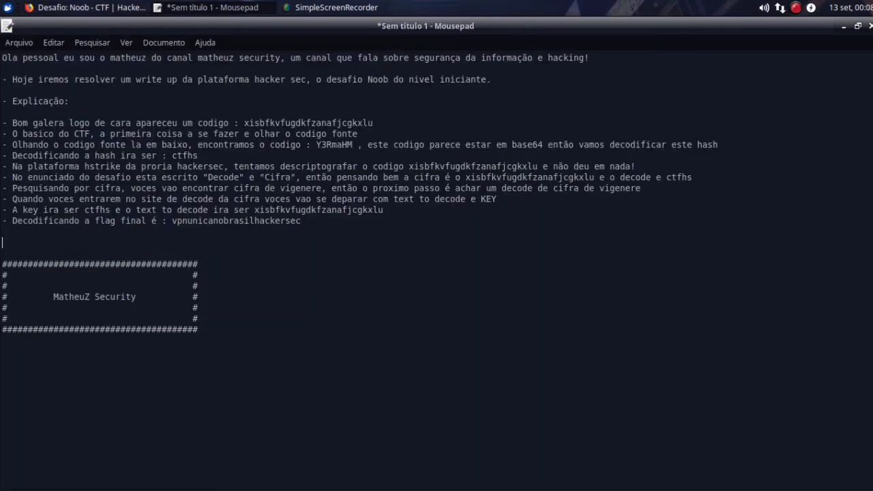
- Add the closing line 'entao e isso, e nois :D' under the final flag
text(entao e isso,)
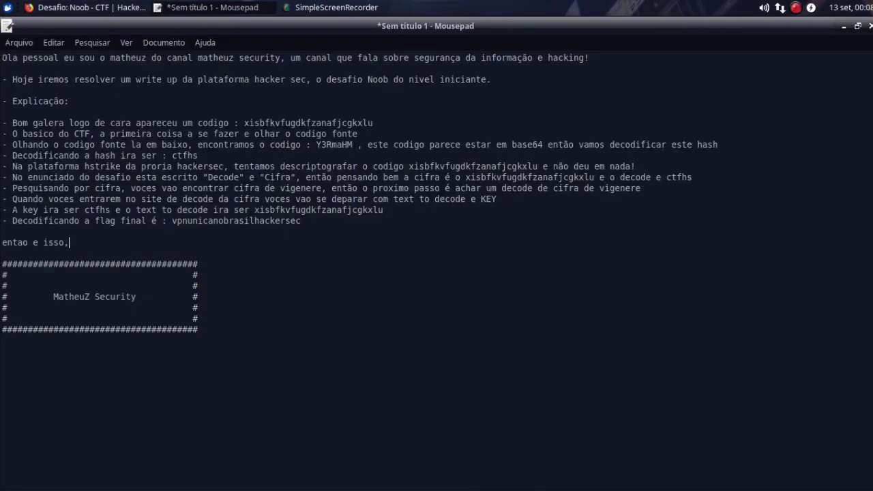
text(e nois :)
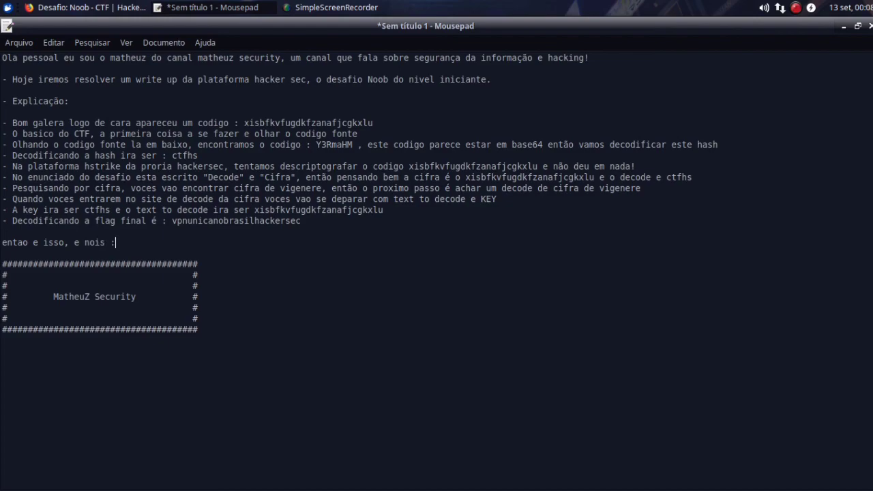
text(D)
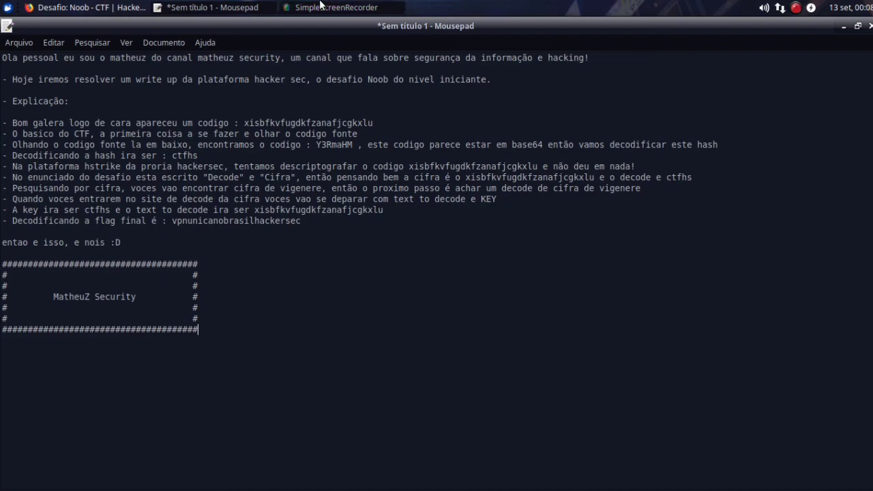